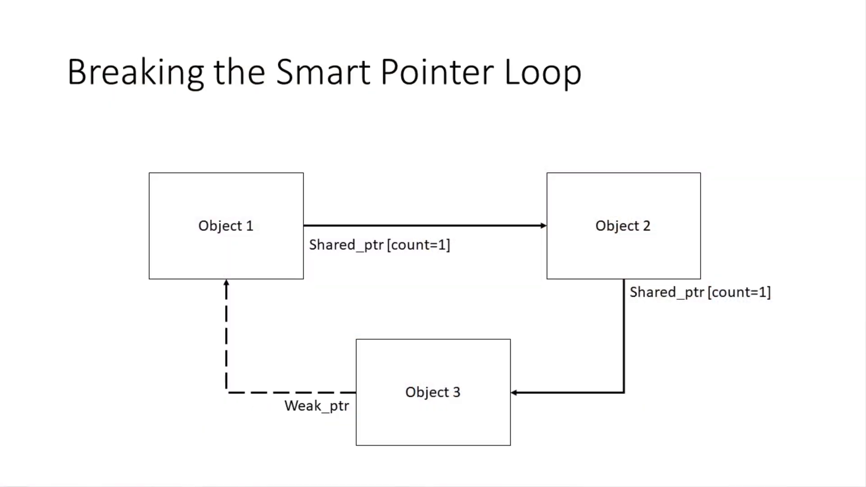
# - Advance the slide show animation so the red box appears around the Weak_ptr label
pyautogui.click(315, 407)
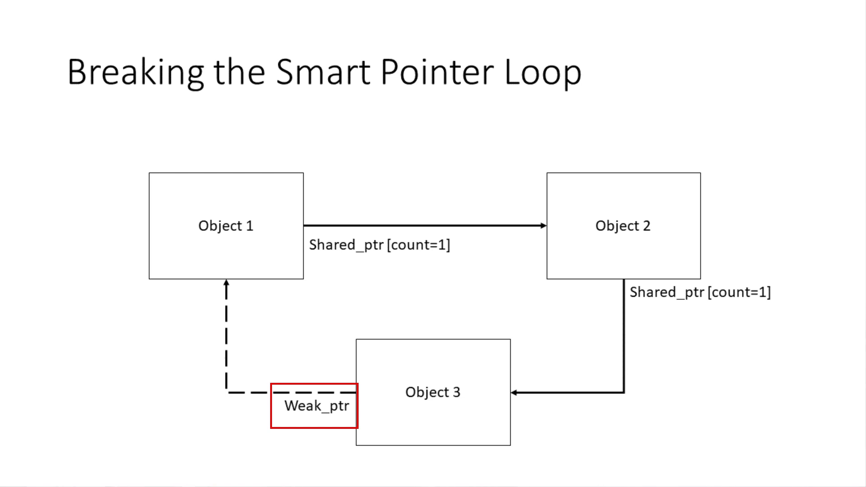